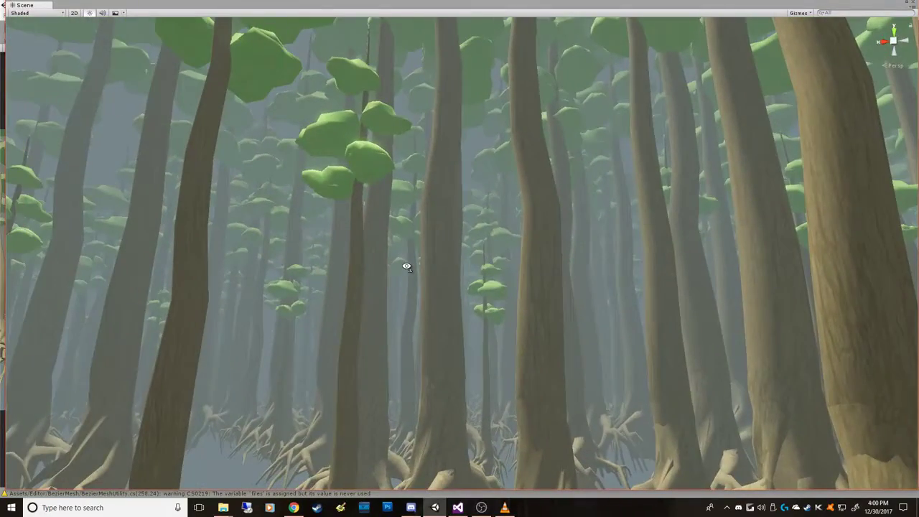
mouse_move(553, 257)
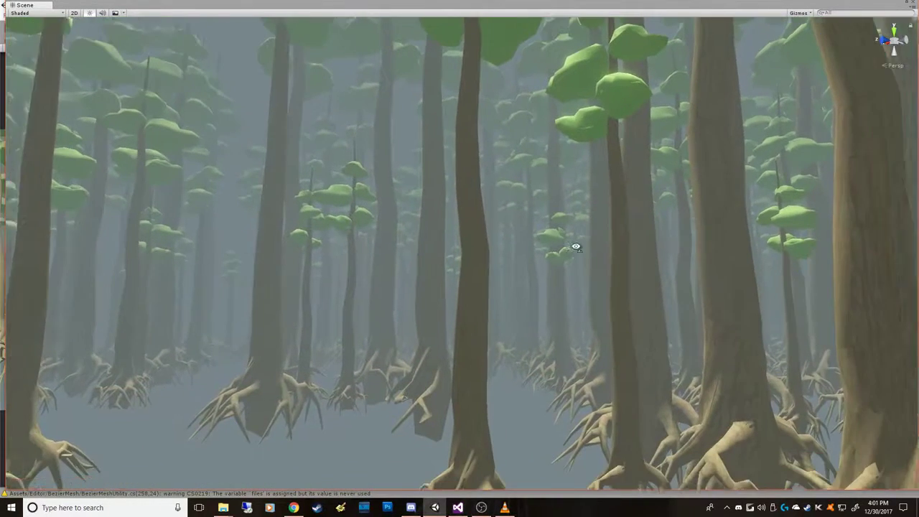
Step: Restore the editor layout so the forest Game view and Lighting window are visible again
drag(577, 247, 573, 250)
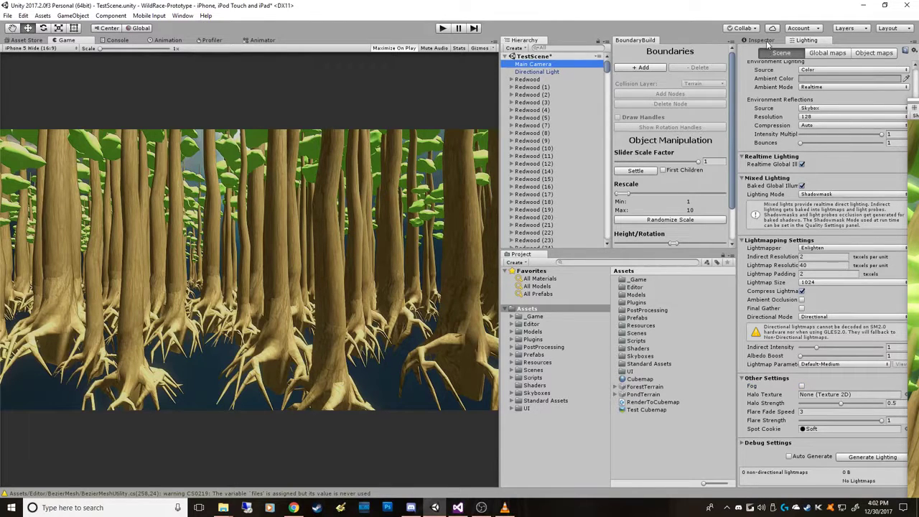
Step: Browse the project's Scenes folder to reach the forest demo scene
click(534, 63)
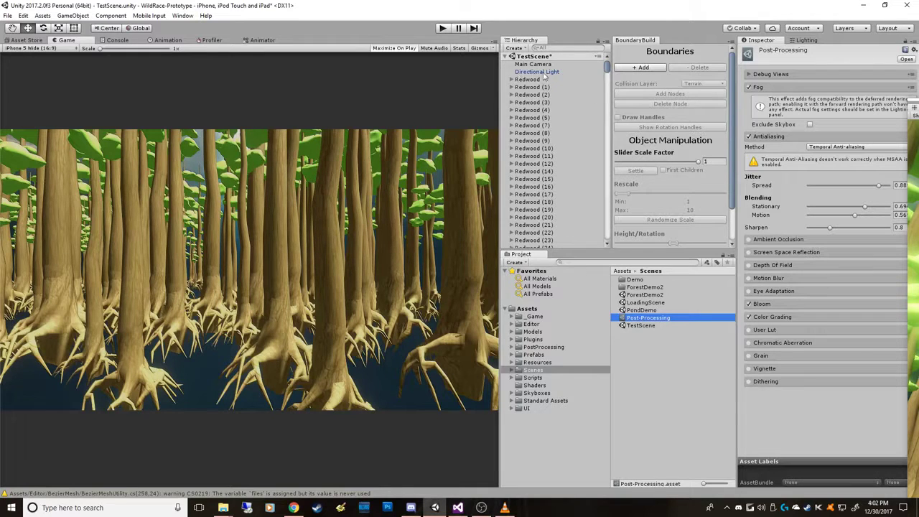
mouse_move(747, 230)
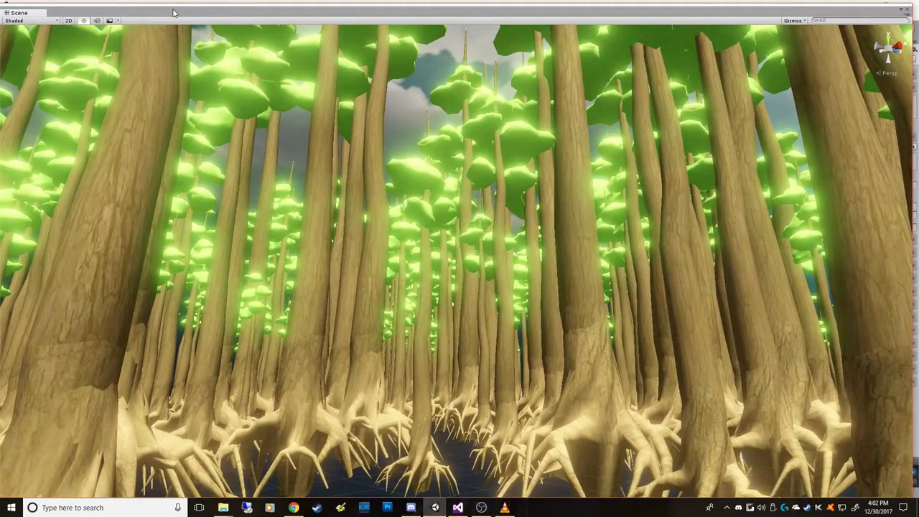
mouse_move(468, 222)
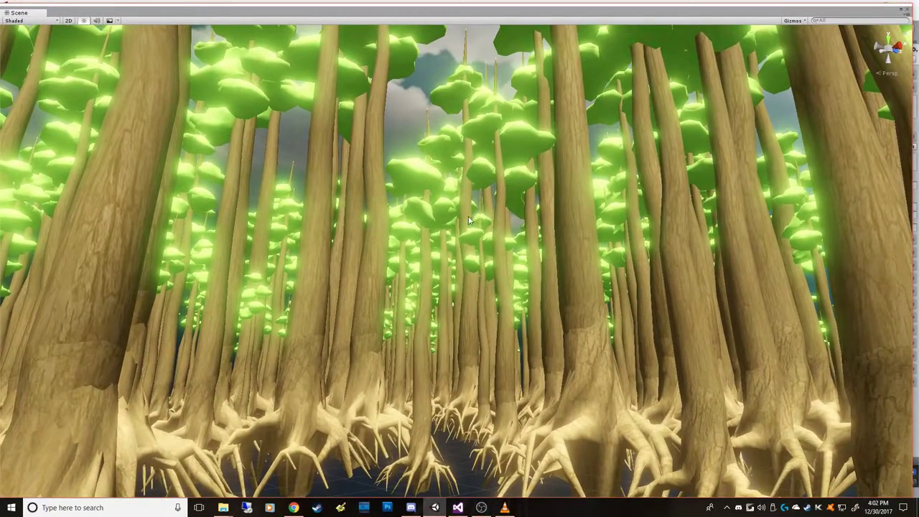
Step: Exit the maximized view and bring back the editor layout with the glowing forest Game view
drag(466, 218, 510, 359)
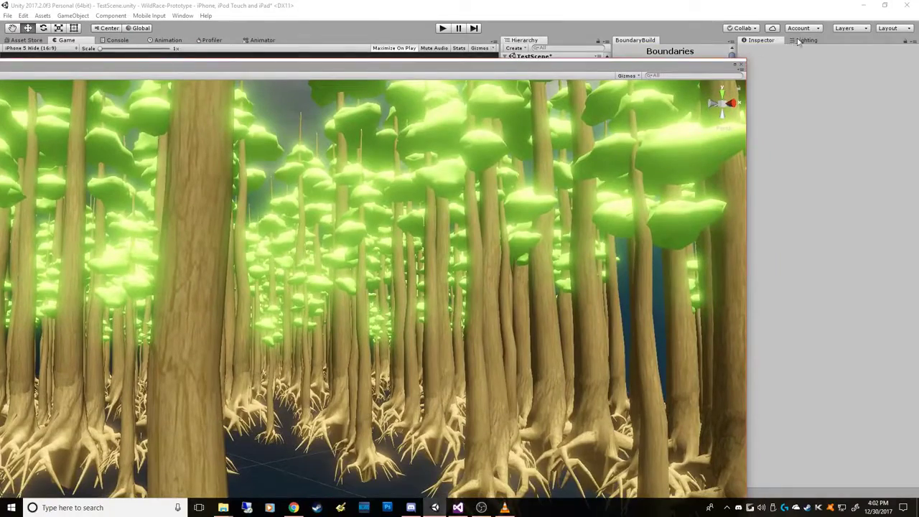
click(807, 40)
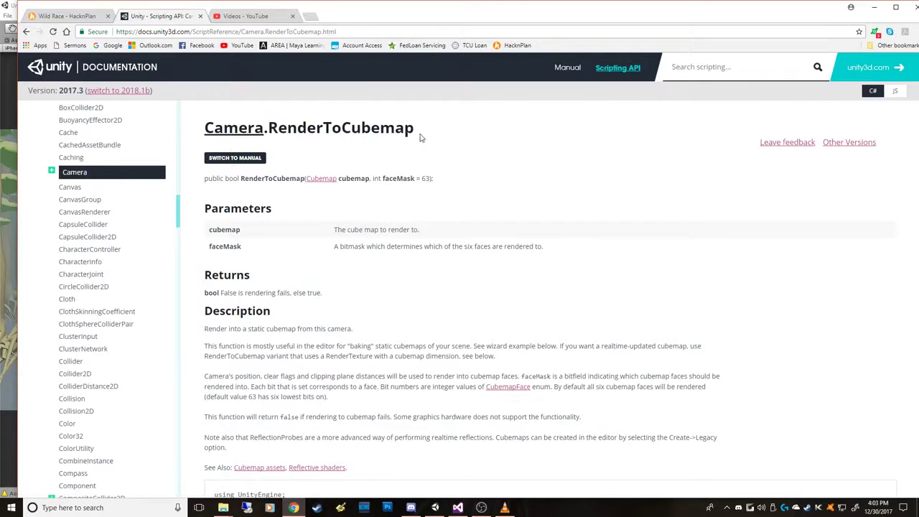
mouse_move(523, 193)
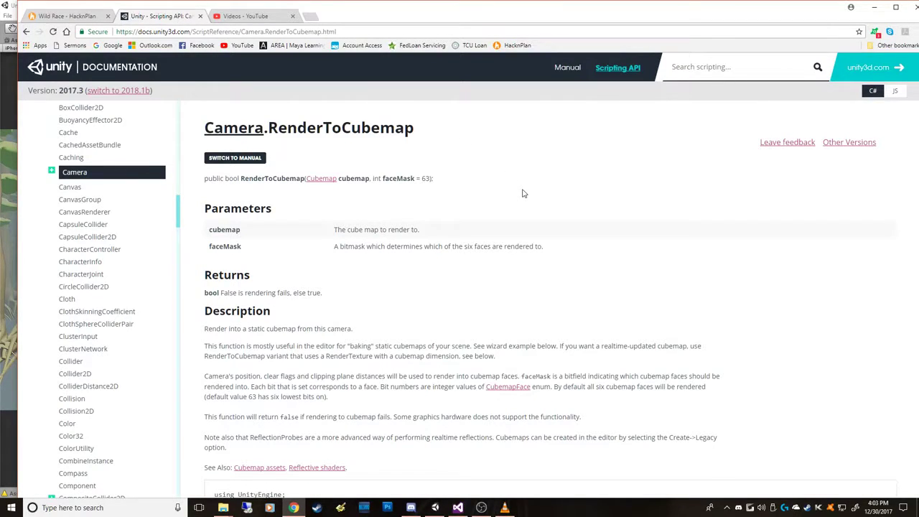
Step: Select the RenderToCubemap method name and read down to the cubemap wizard example script
double_click(340, 126)
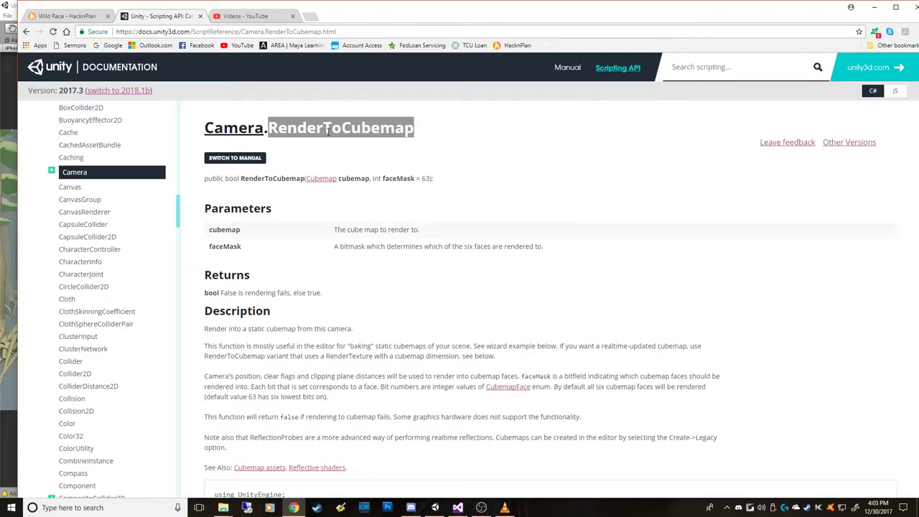
scroll(down, 3)
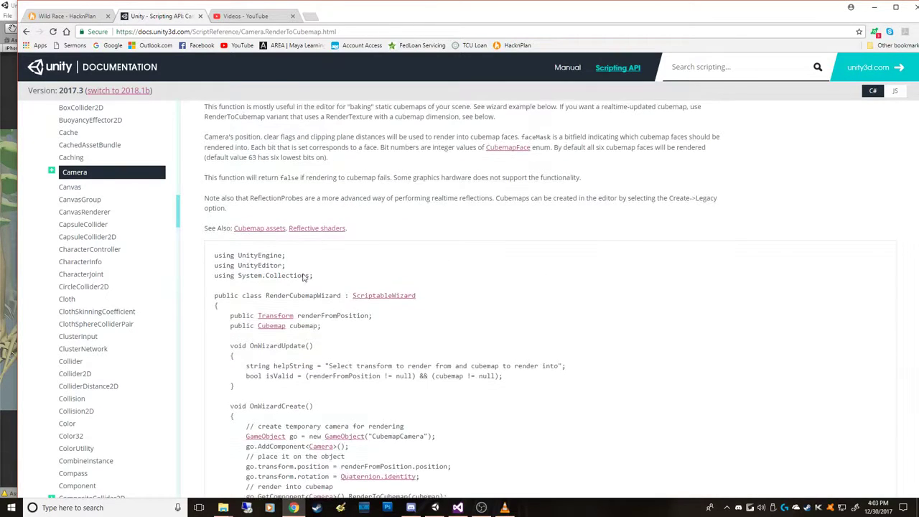
scroll(down, 3)
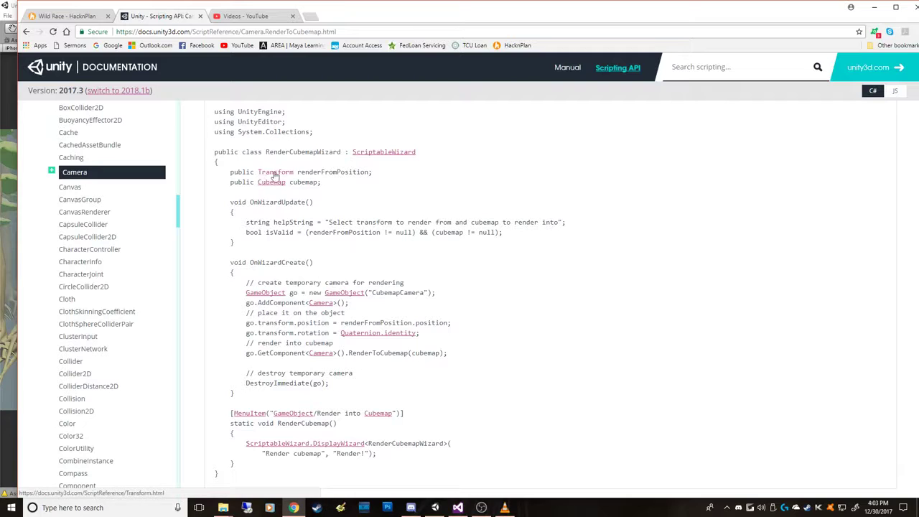
scroll(down, 3)
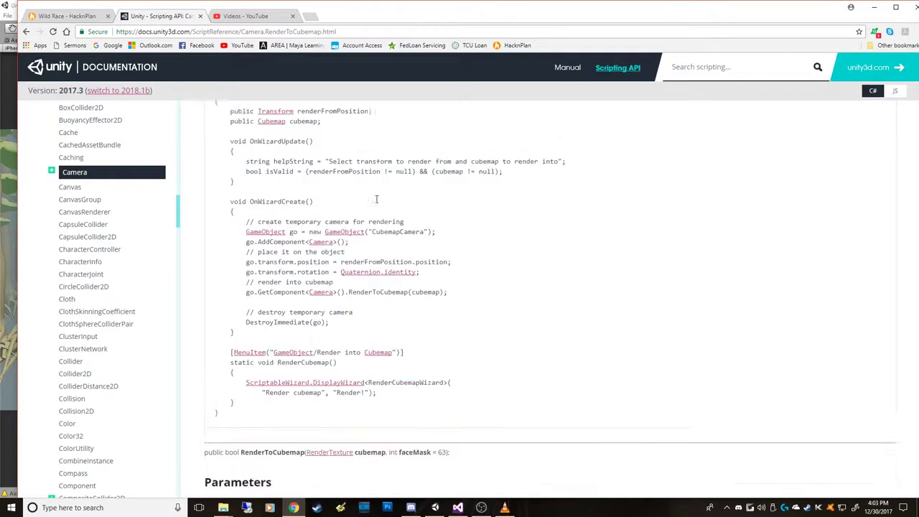
scroll(down, 3)
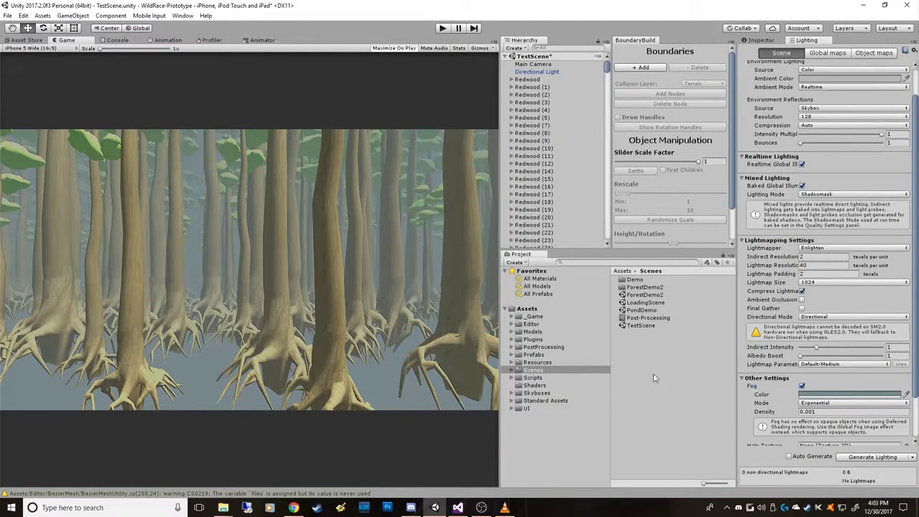
Step: Locate the RenderToCubemap wizard script in the top-level Assets folder and open it for editing
right_click(533, 371)
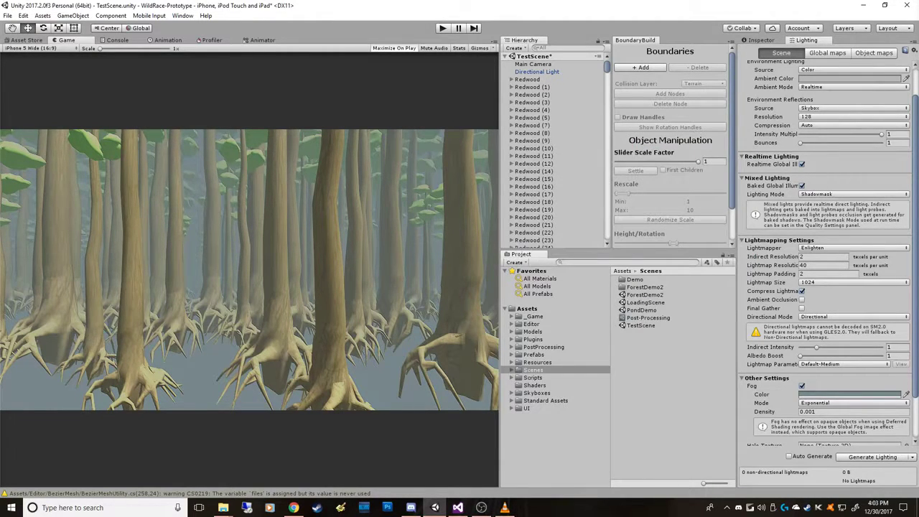
click(527, 307)
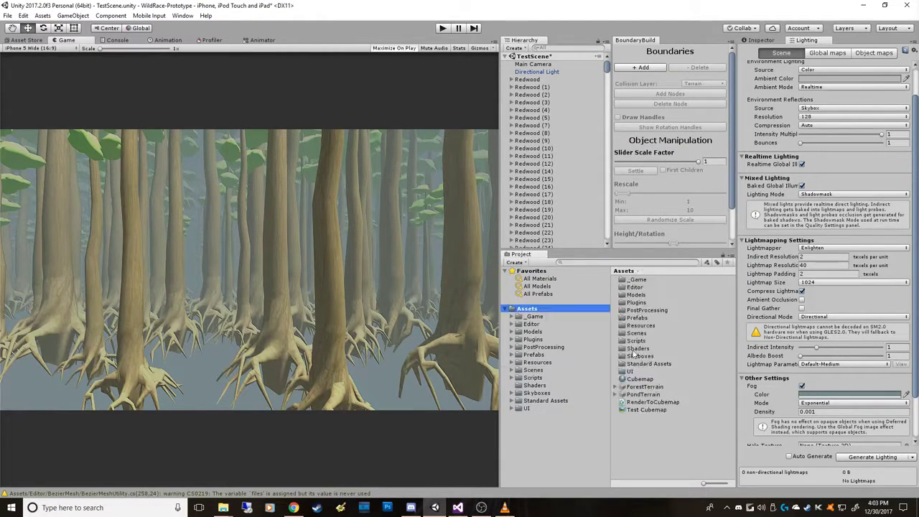
click(652, 402)
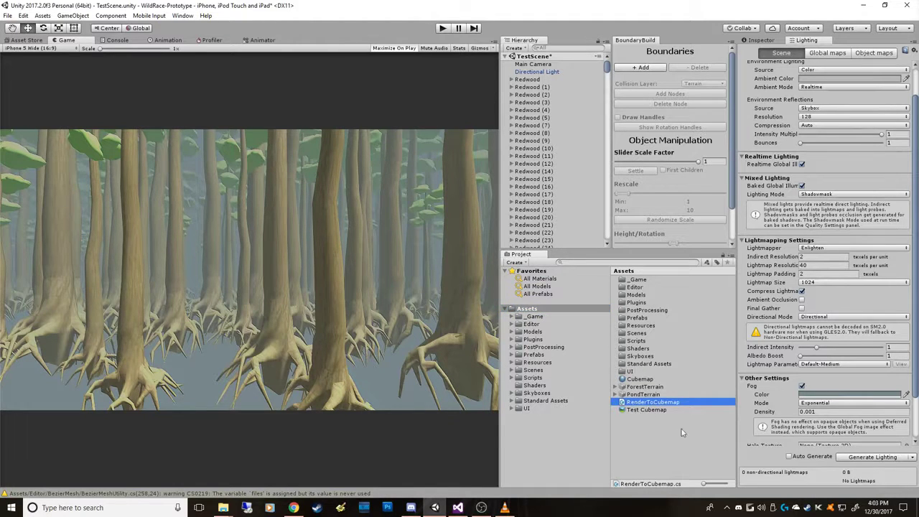
click(653, 402)
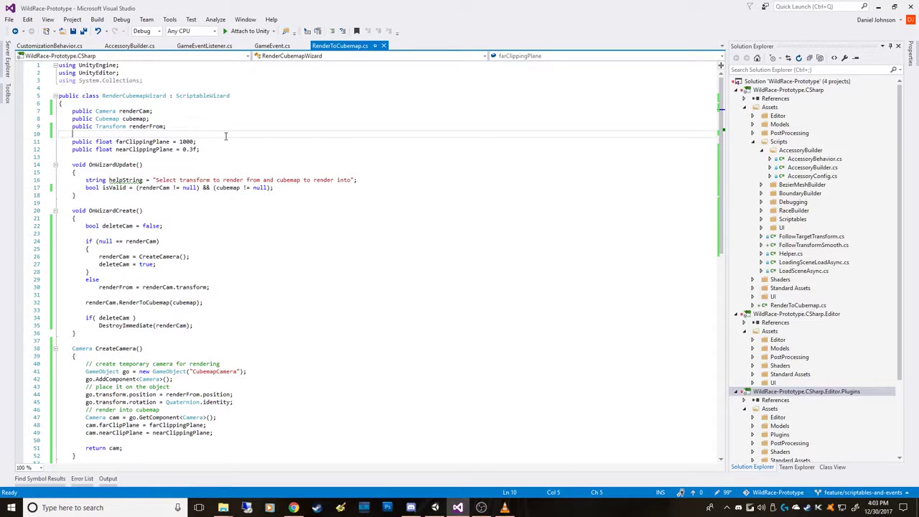
mouse_move(267, 244)
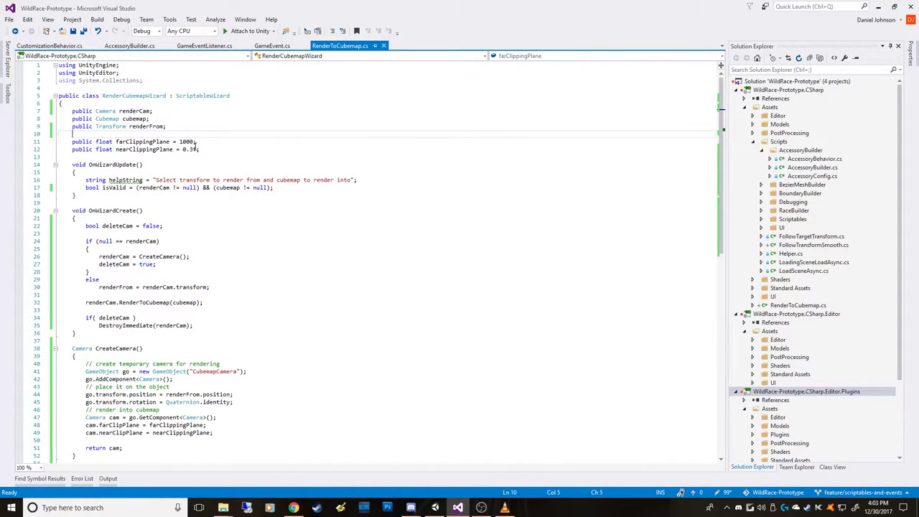
click(198, 150)
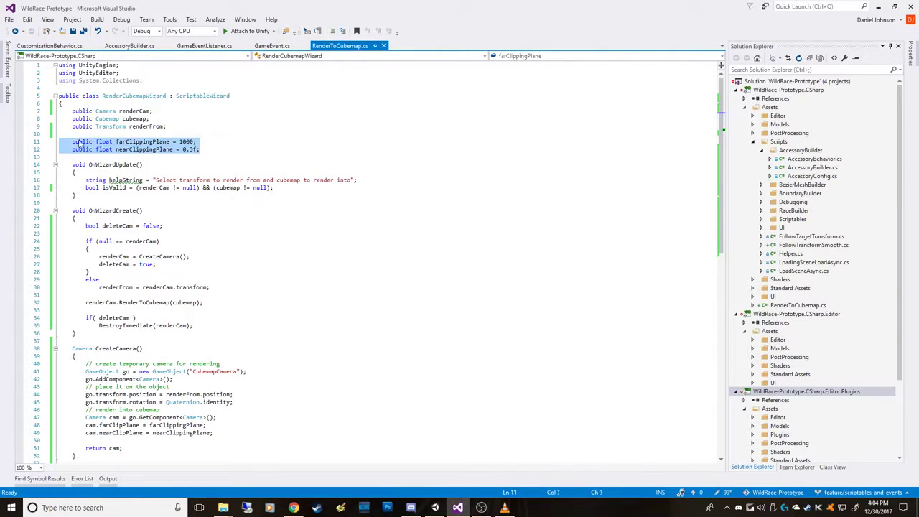
click(173, 133)
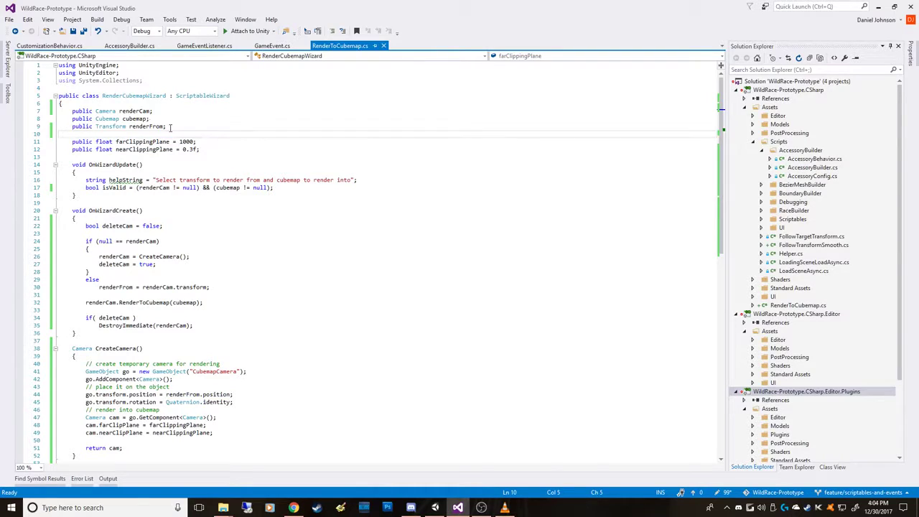
double_click(135, 111)
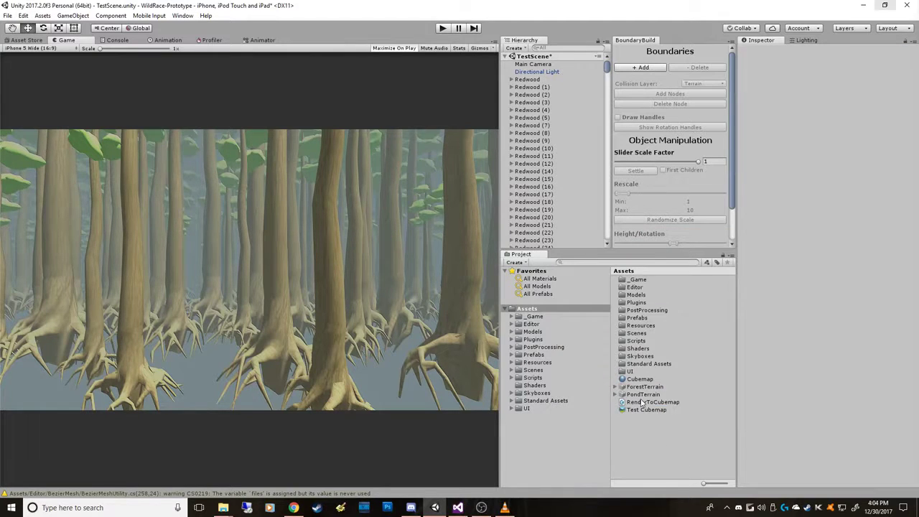
Step: Give the Cubemap material the Skybox/Cubemap shader, alongside the Test Cubemap asset
click(646, 409)
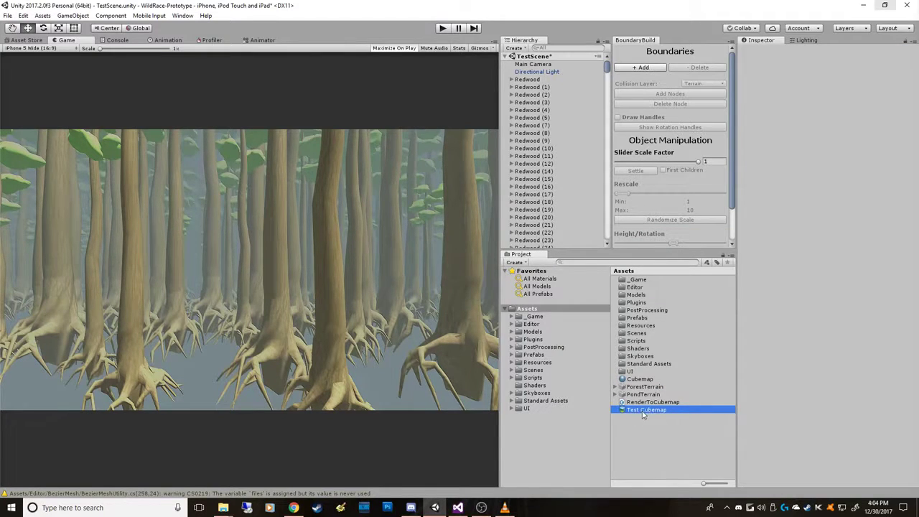
click(646, 409)
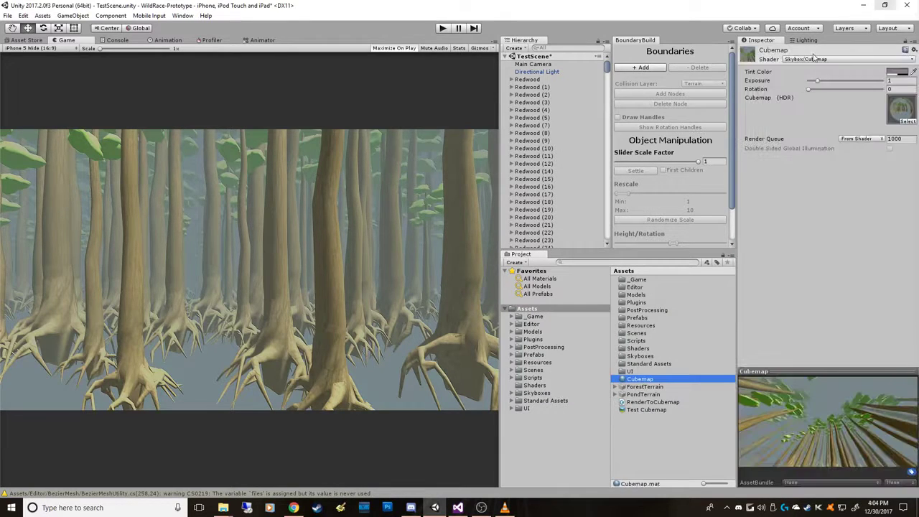
click(833, 59)
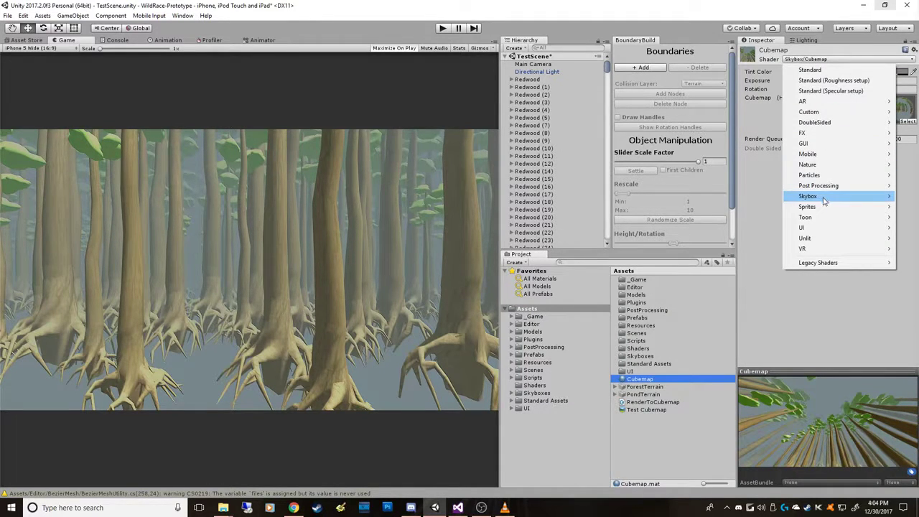
click(807, 196)
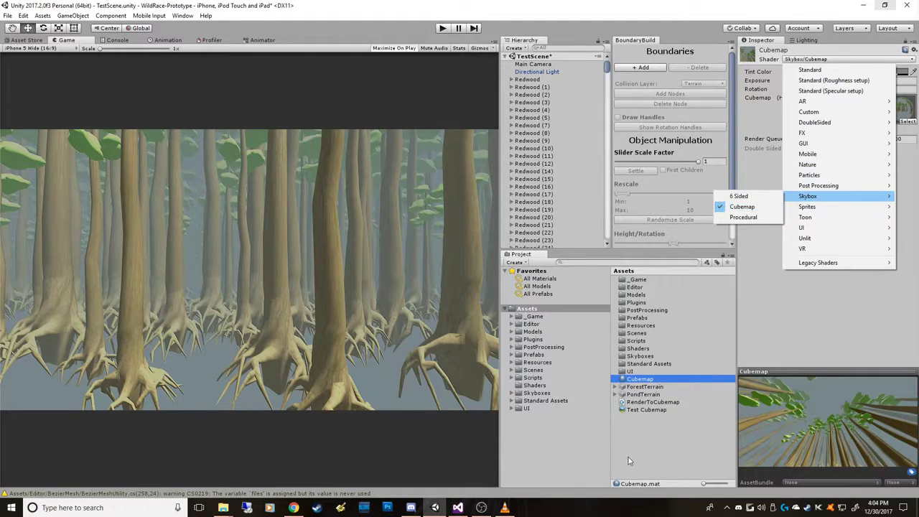
click(647, 410)
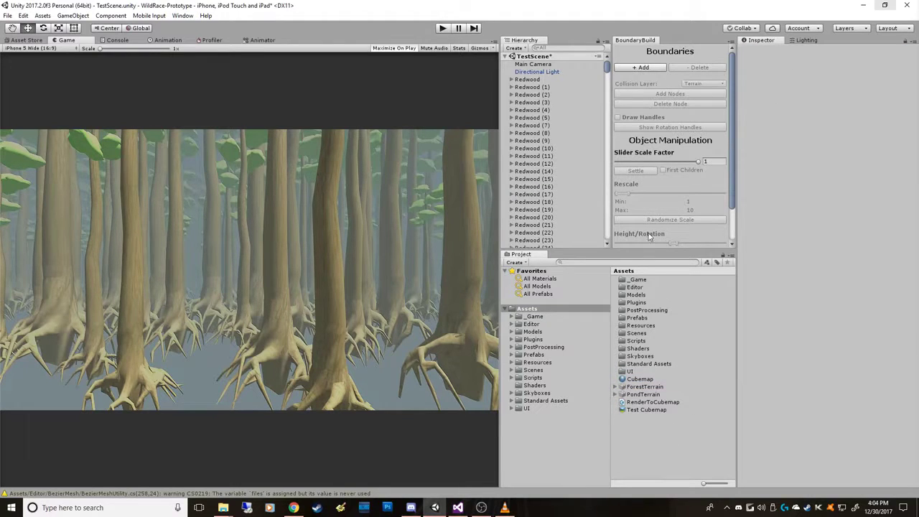
Step: Launch the Render into Cubemap wizard from the GameObject menu with Main Camera as render camera
click(74, 14)
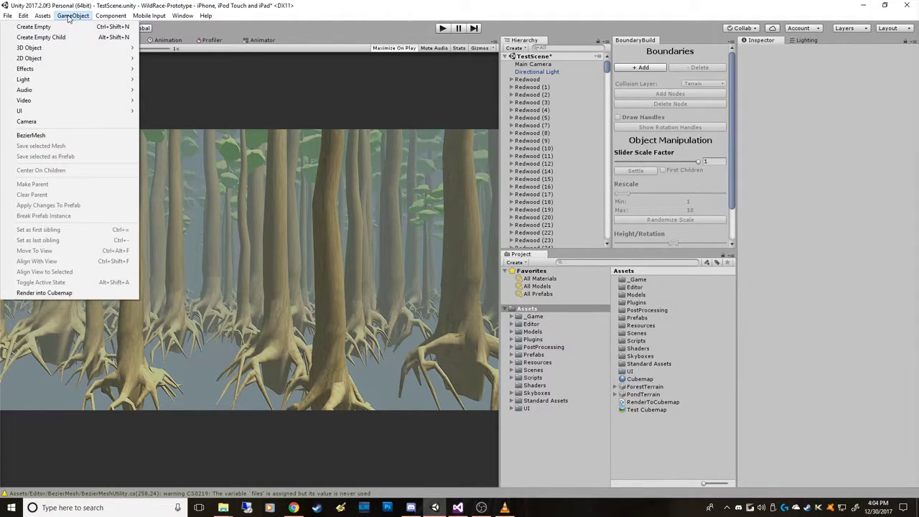
mouse_move(43, 293)
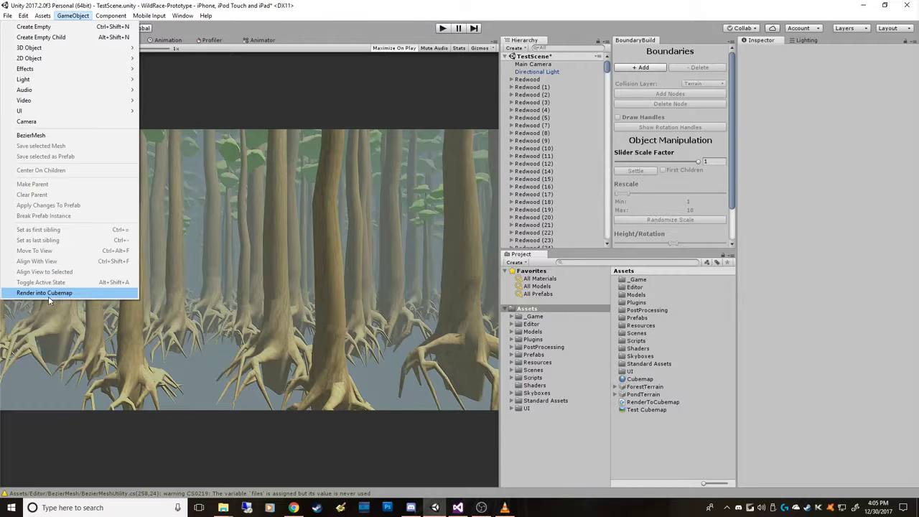
click(44, 293)
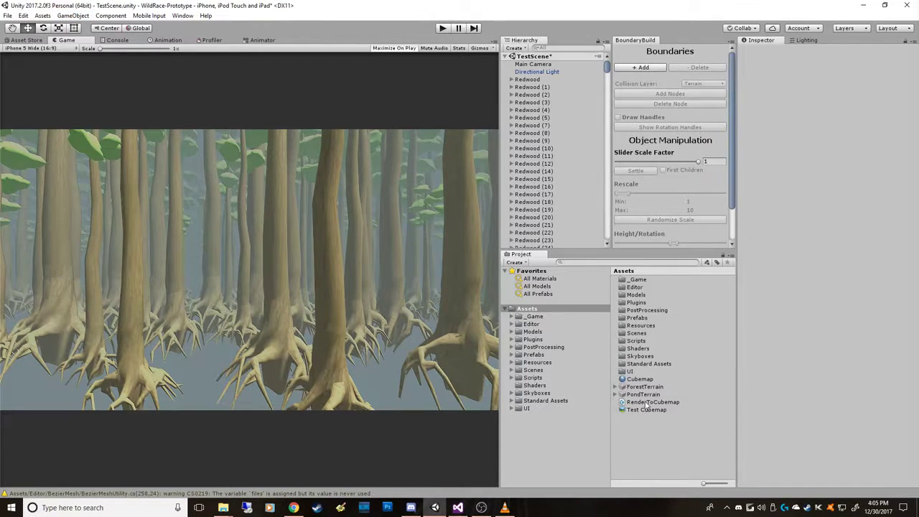
click(652, 402)
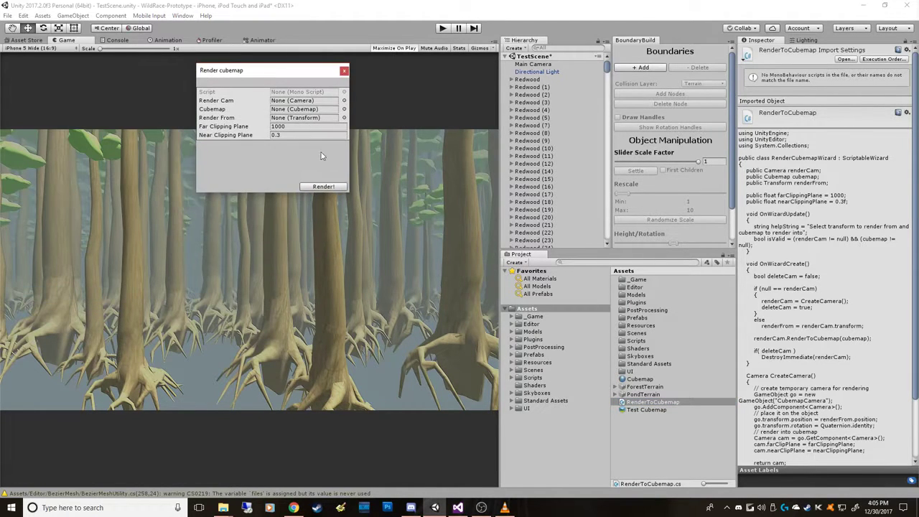
drag(221, 69, 267, 116)
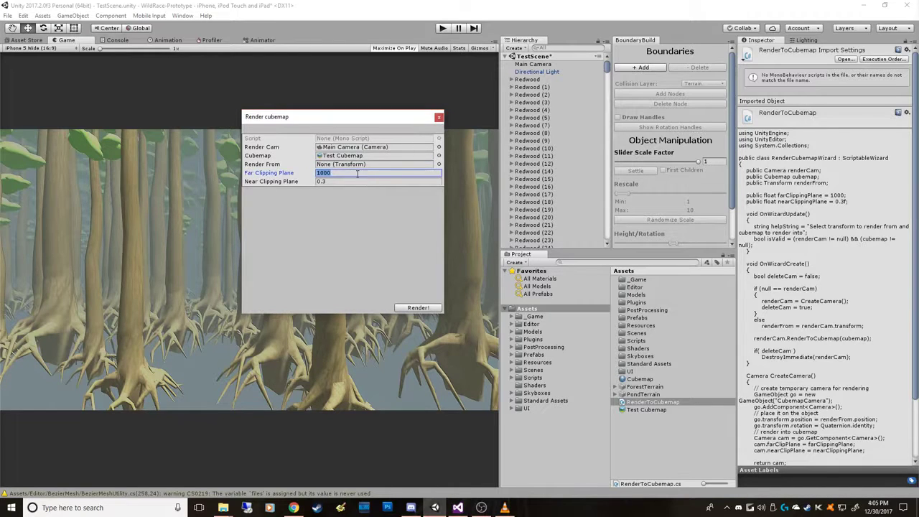
Step: Set the far clipping plane to 100000 and render the scene into Test Cubemap
text(100000)
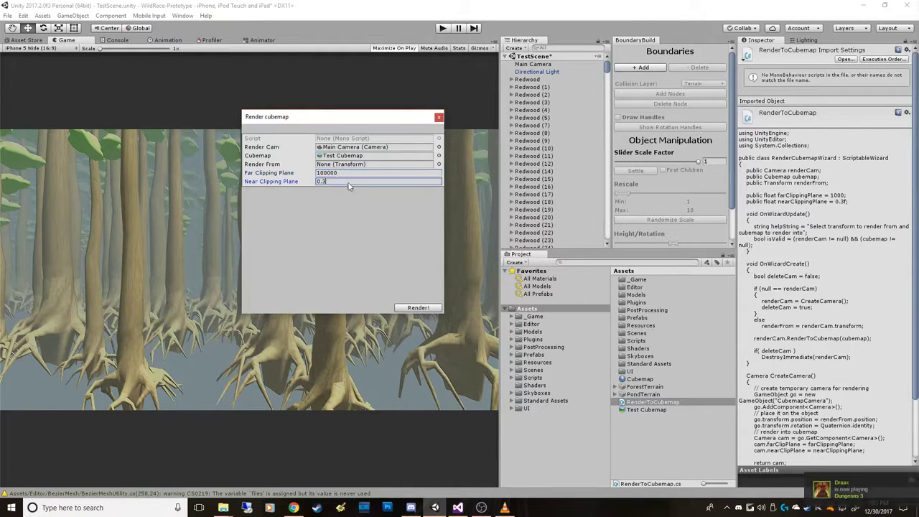
click(379, 172)
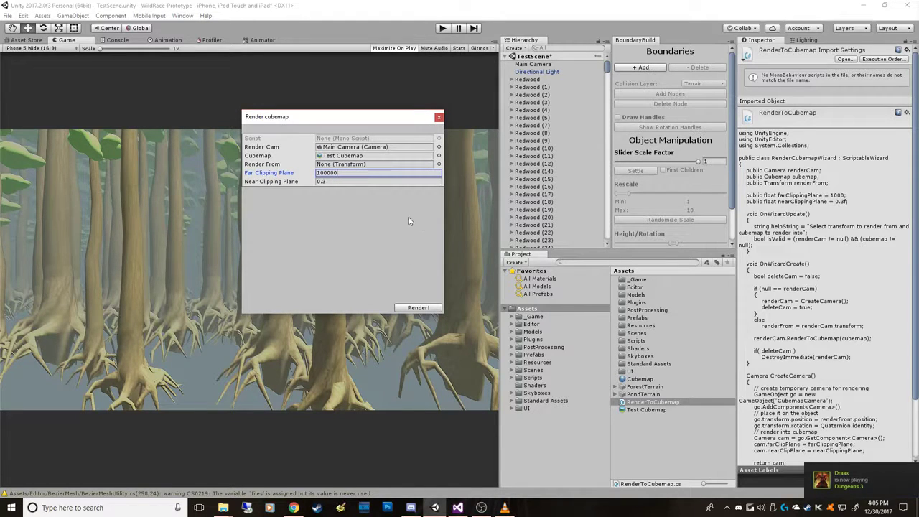
click(418, 307)
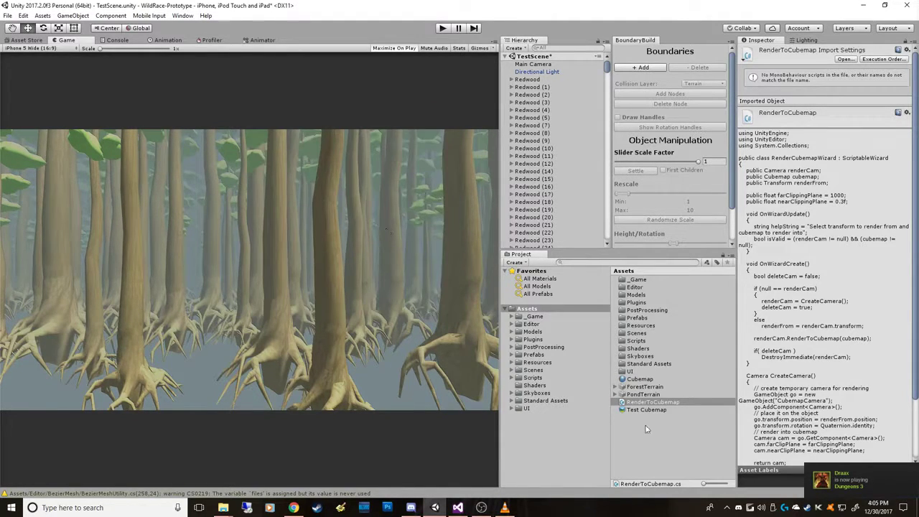
click(646, 410)
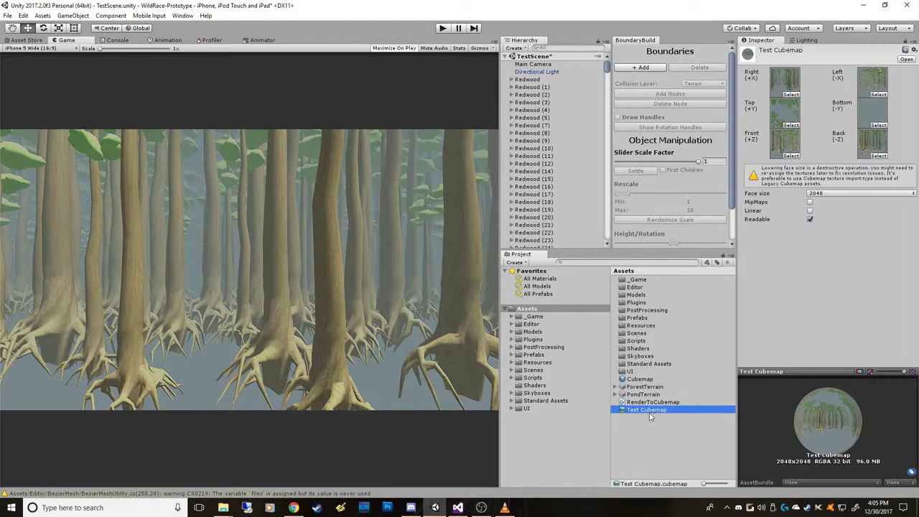
double_click(646, 410)
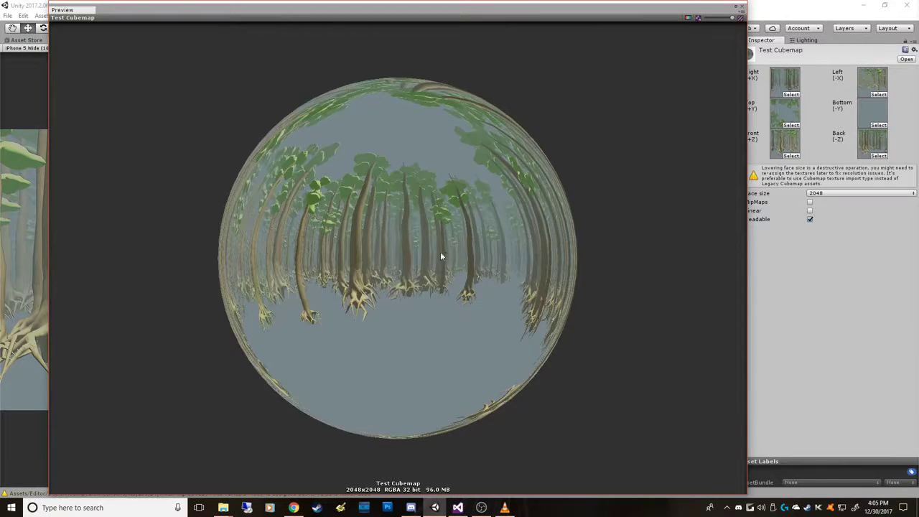
drag(442, 256, 251, 278)
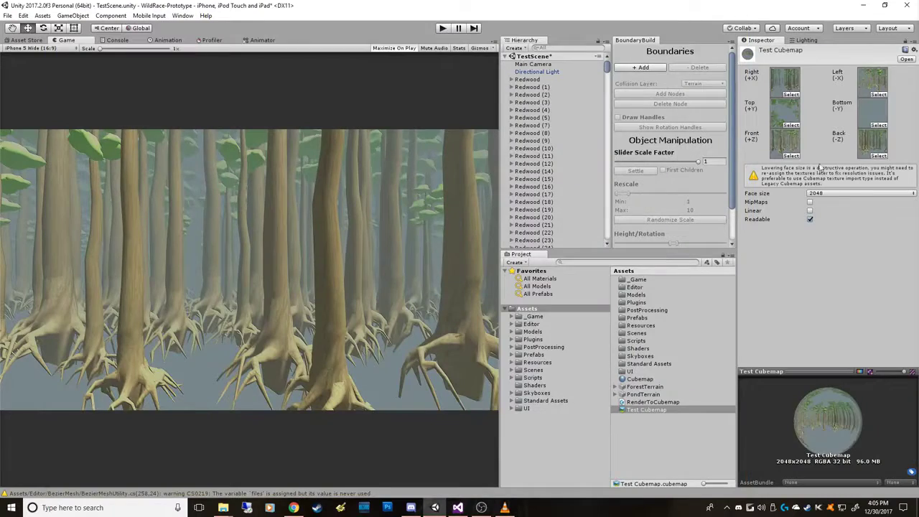
click(639, 379)
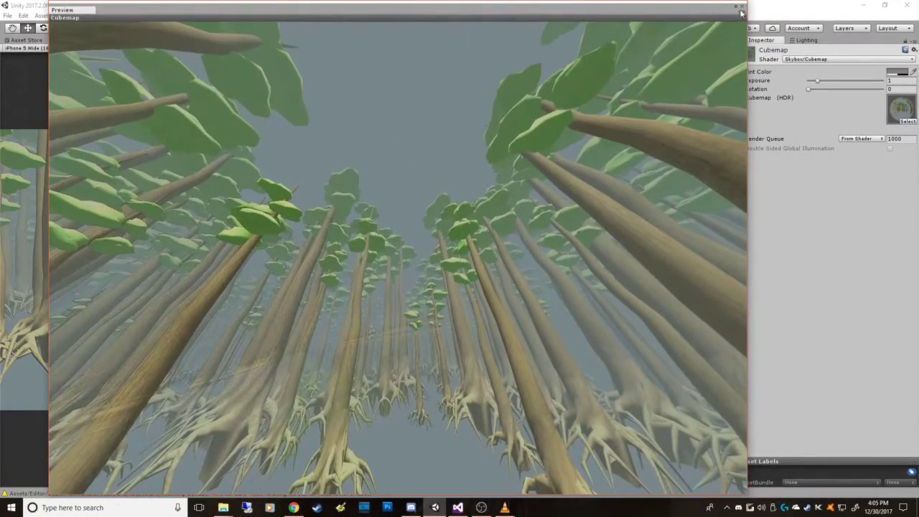
click(741, 13)
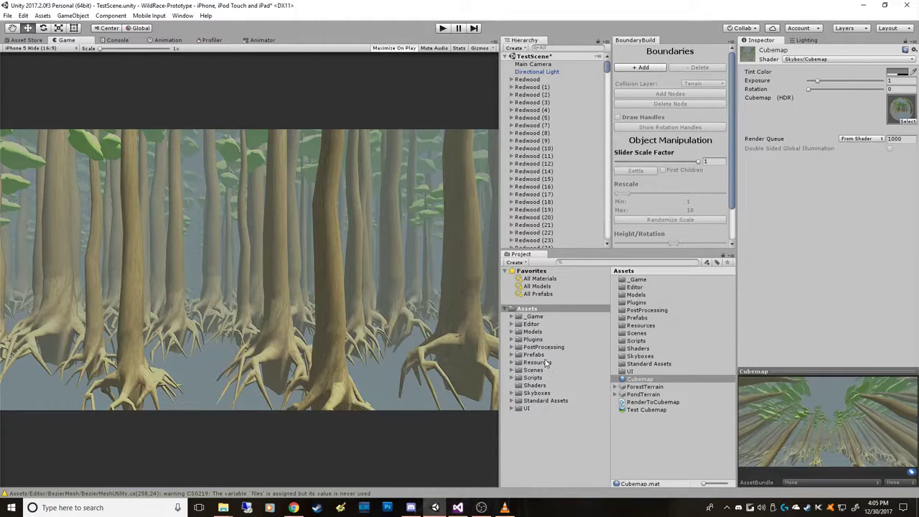
Step: Load the ForestDemo2 scene, answering the unsaved scene changes prompt
click(533, 371)
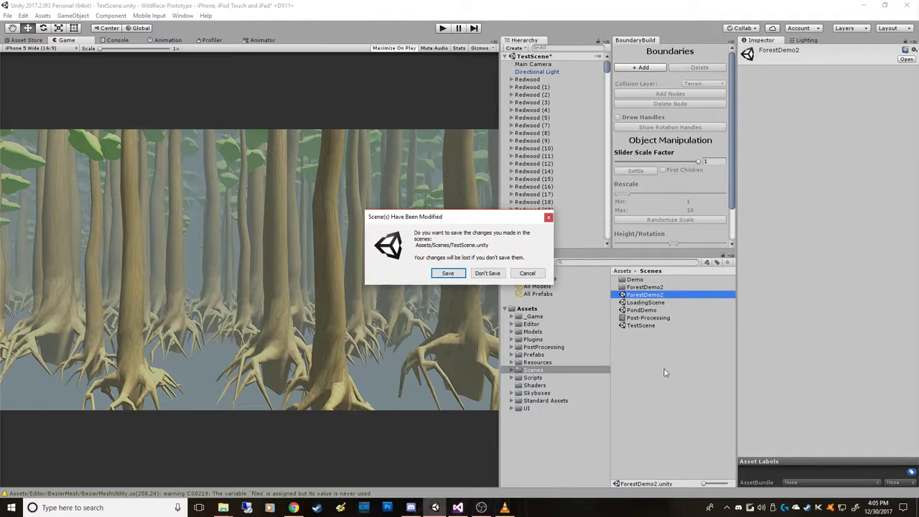
click(488, 273)
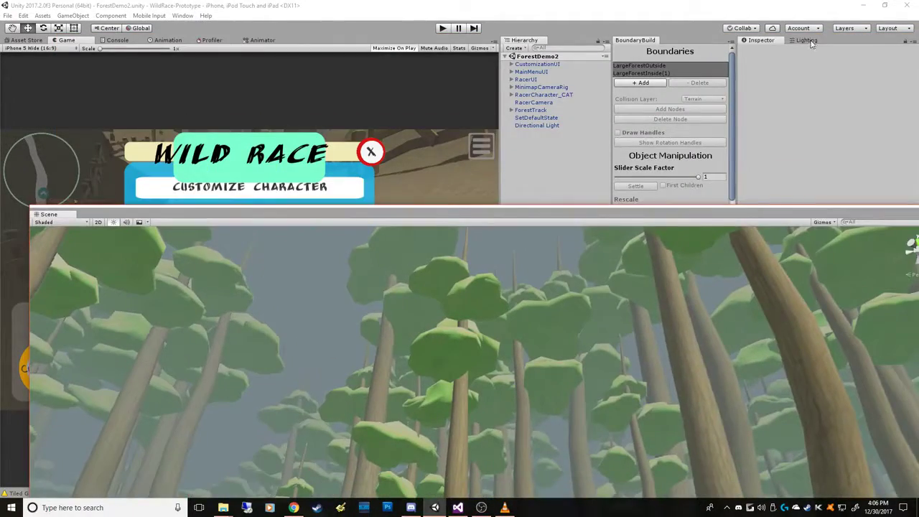
Step: Assign the Cubemap material as ForestDemo2's skybox and view the forest canopy against it
click(807, 40)
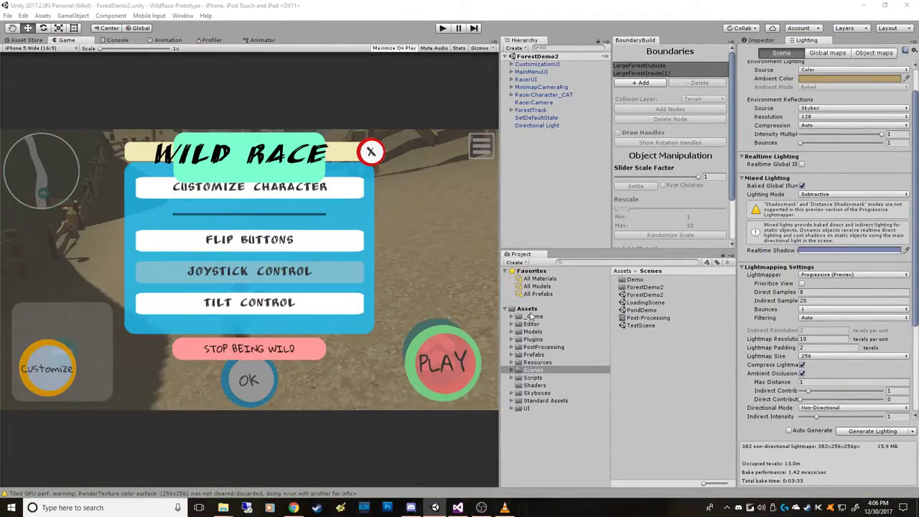
click(527, 308)
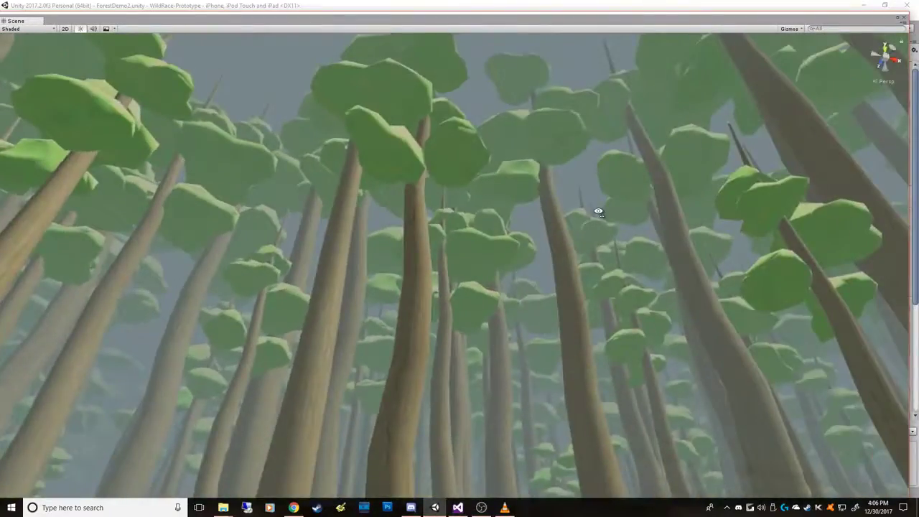
drag(601, 210, 445, 302)
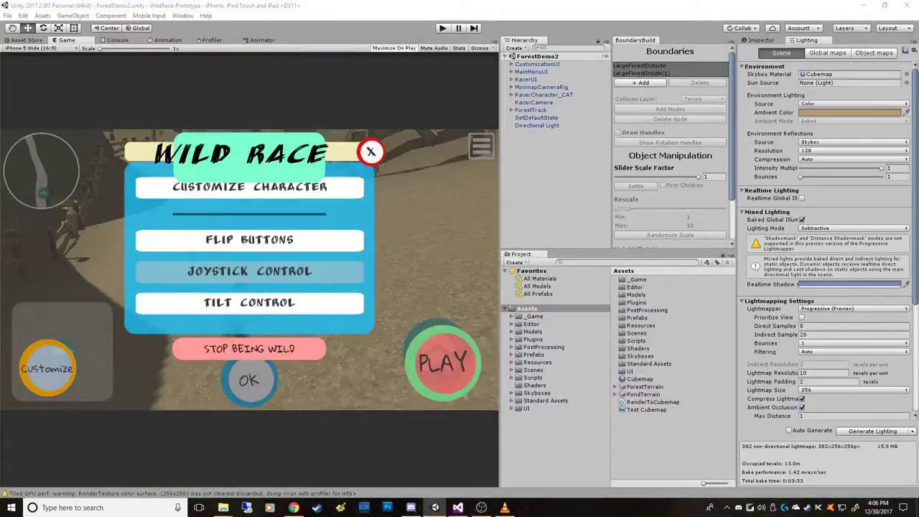
click(543, 94)
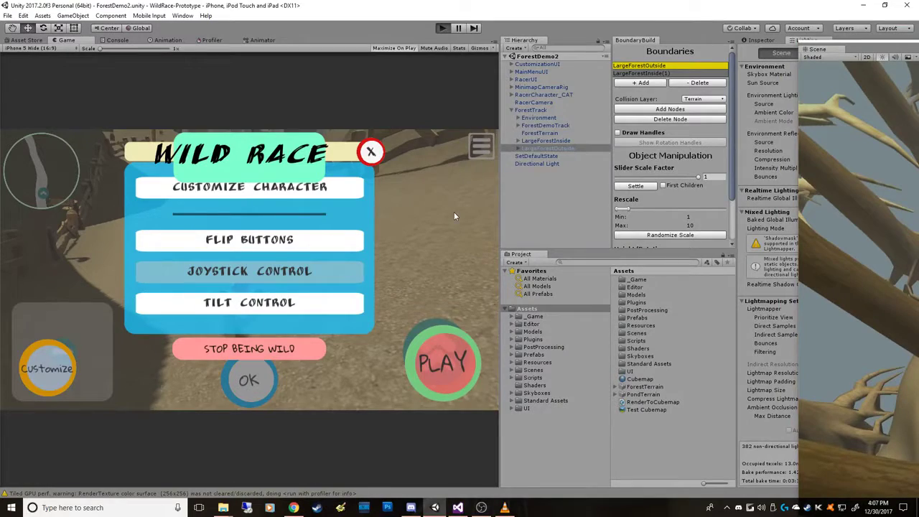
mouse_move(385, 233)
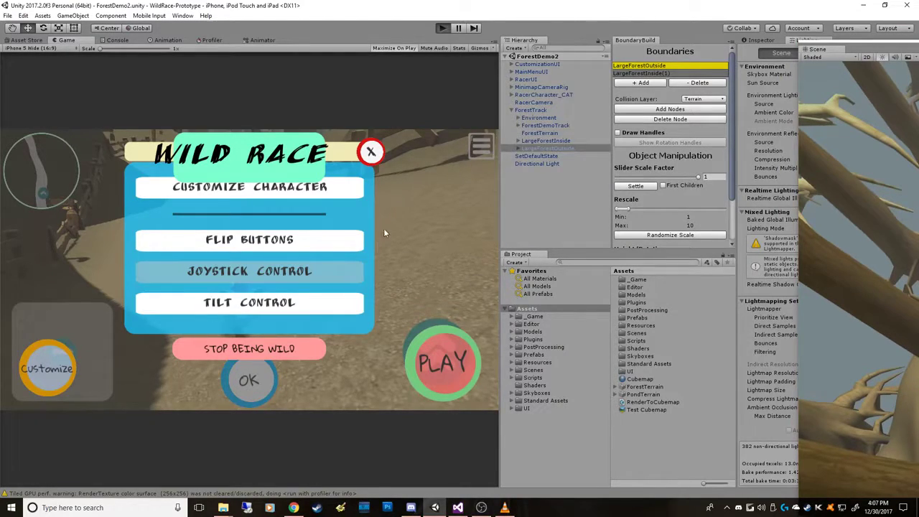